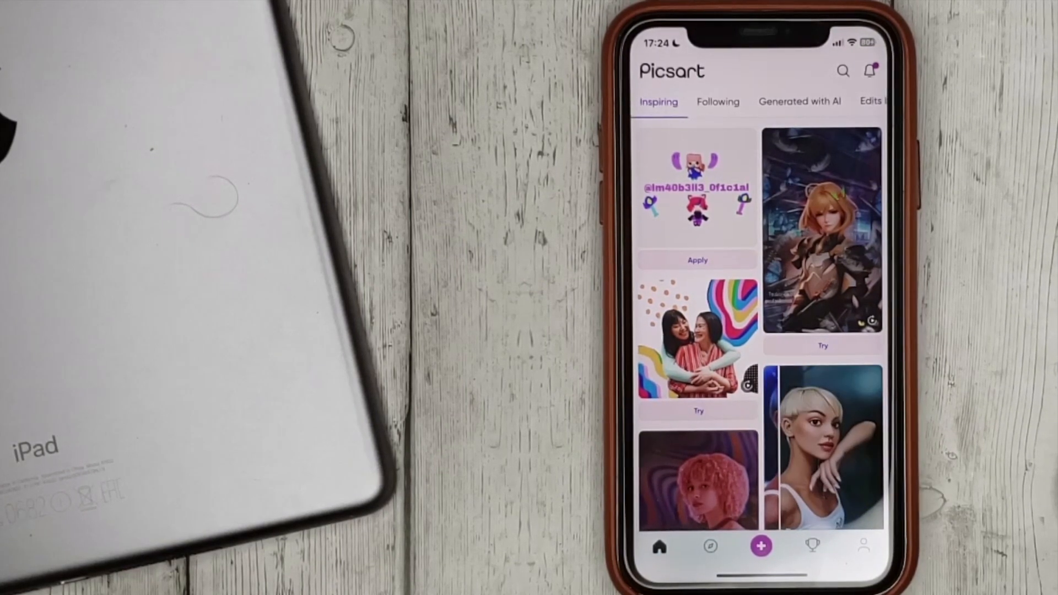
# - Start a new edit from the home feed, landing on the recent photos picker
pyautogui.click(760, 545)
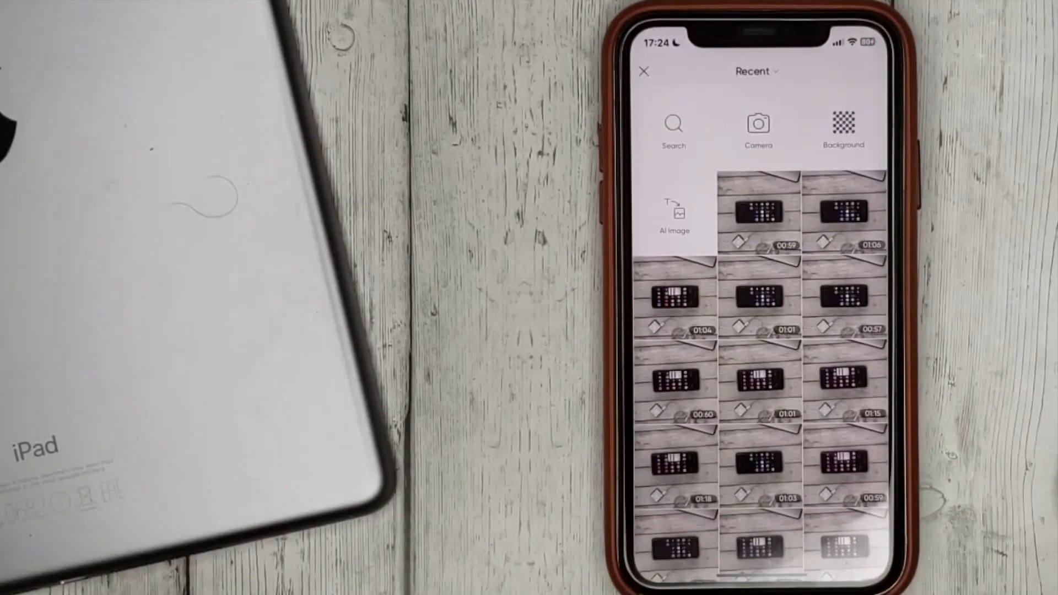
# - Open the hot-air-balloon landscape photo in the editor and show the Tools list with Clone
pyautogui.scroll(-3)
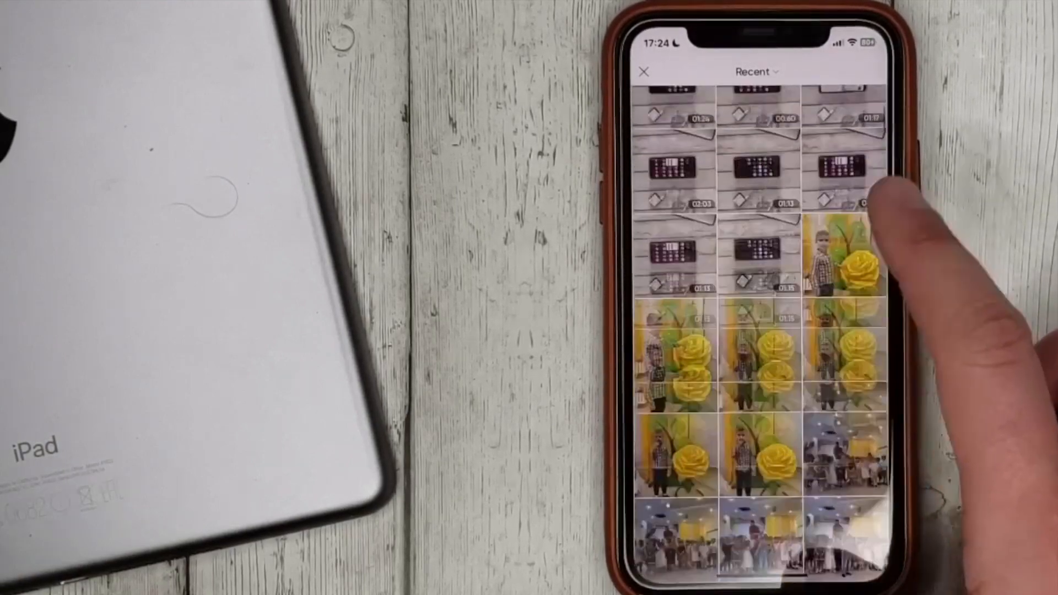
pyautogui.scroll(-3)
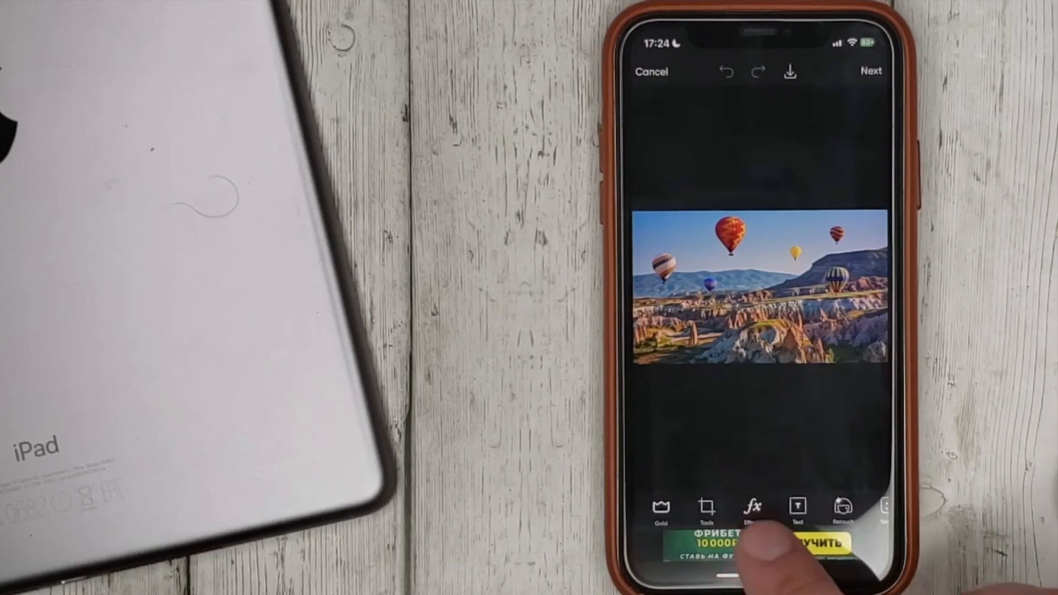
pyautogui.click(707, 509)
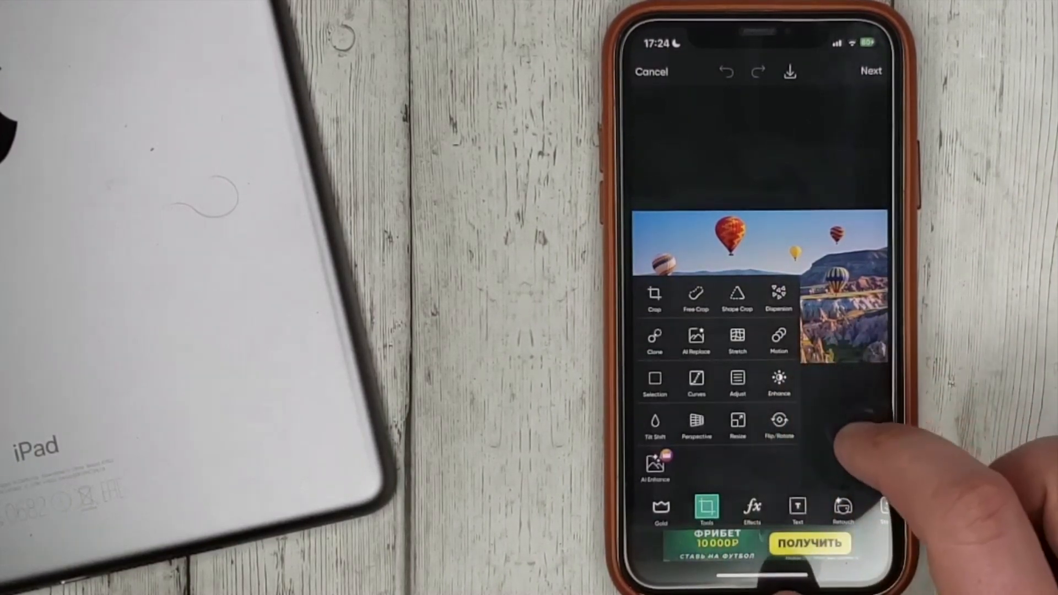